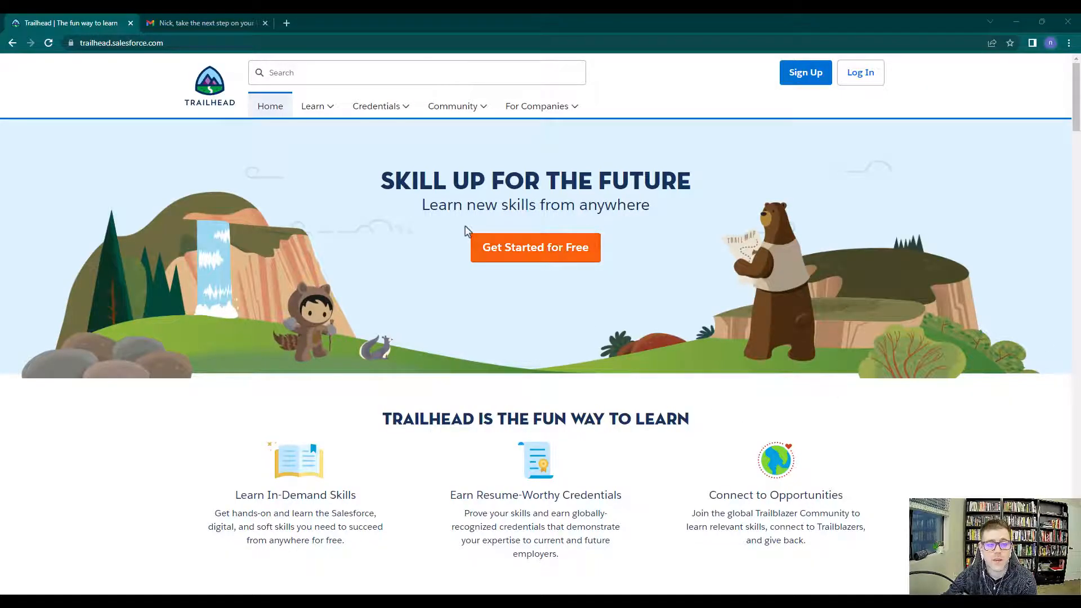
{"action": "mouse_move", "coordinate": [244, 154]}
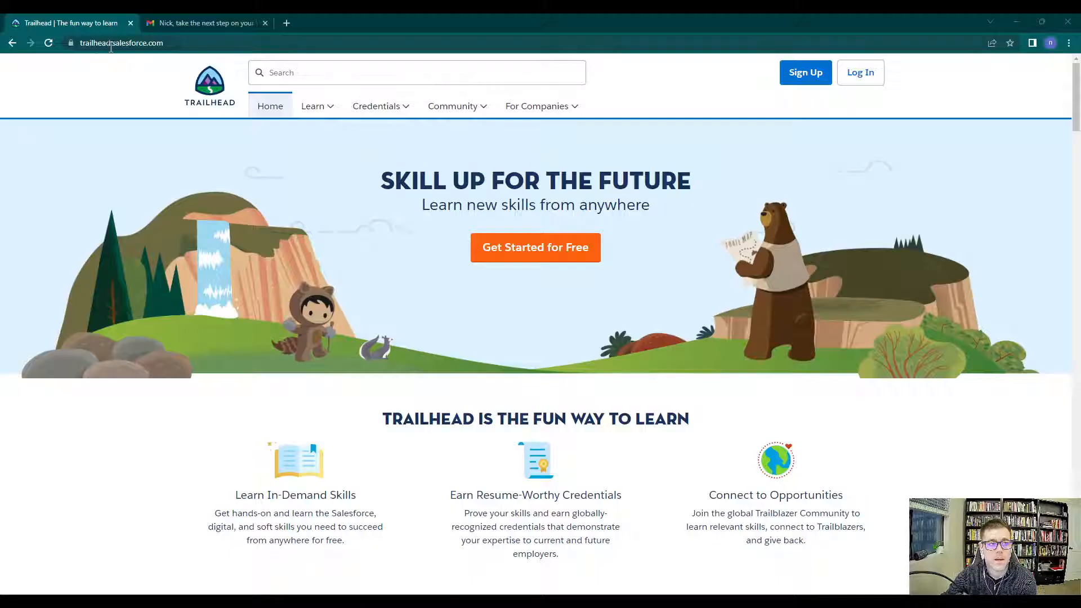
{"action": "mouse_move", "coordinate": [156, 82]}
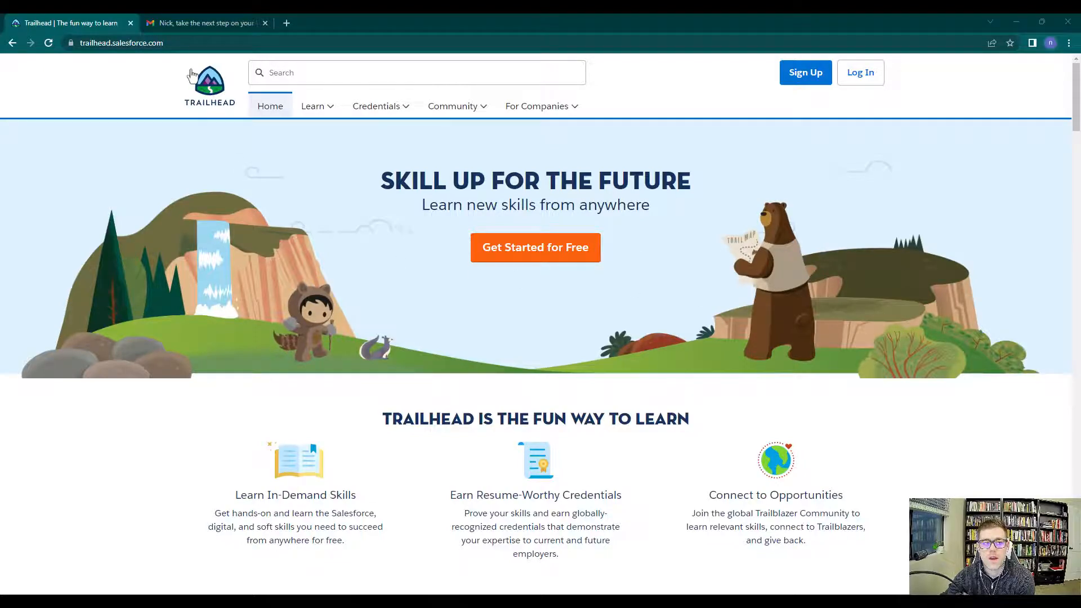
Check the email inbox, return to the Trailhead home page, and start signing up
{"action": "left_click", "coordinate": [203, 22]}
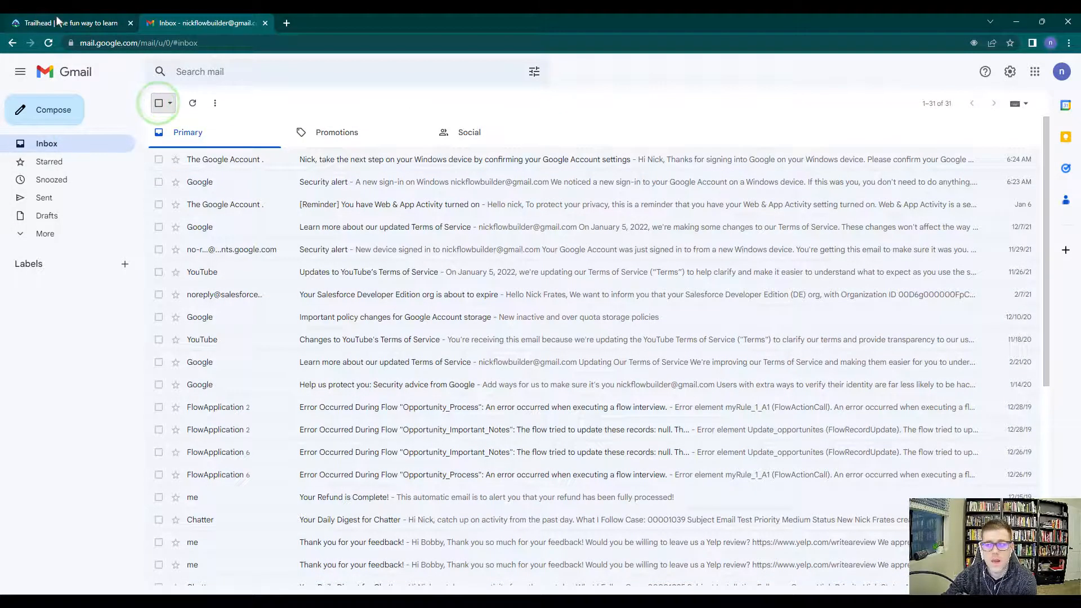
{"action": "left_click", "coordinate": [67, 23]}
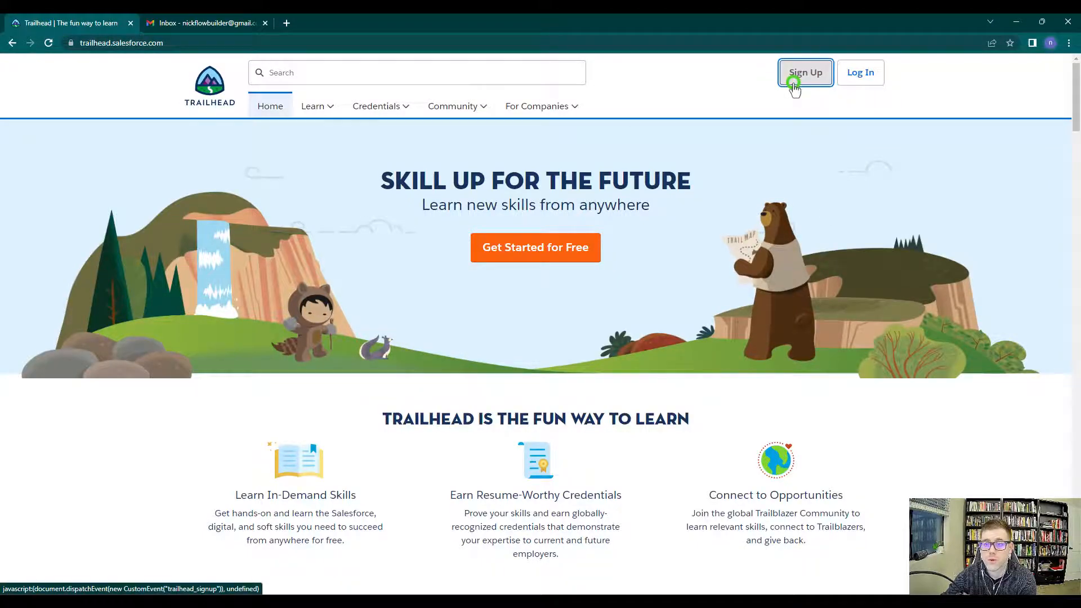
{"action": "left_click", "coordinate": [805, 72]}
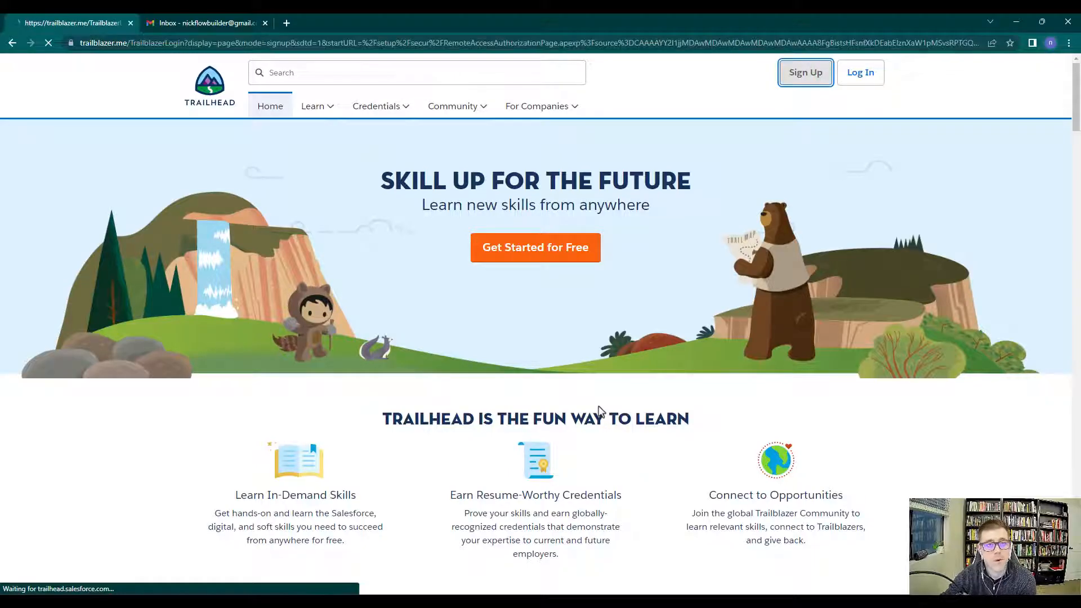
{"action": "left_click", "coordinate": [805, 72]}
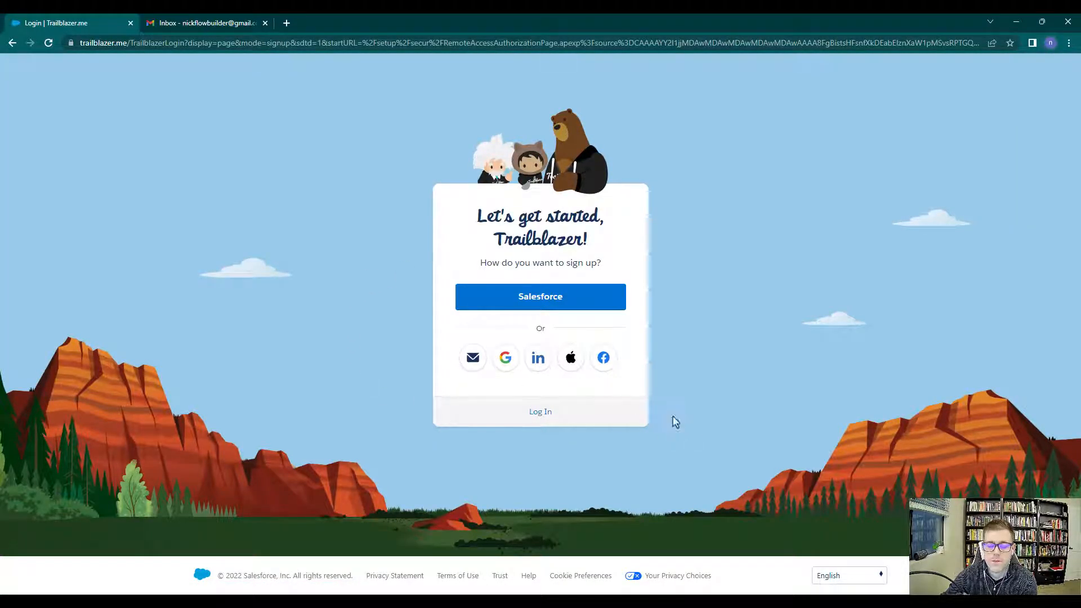
{"action": "mouse_move", "coordinate": [473, 358]}
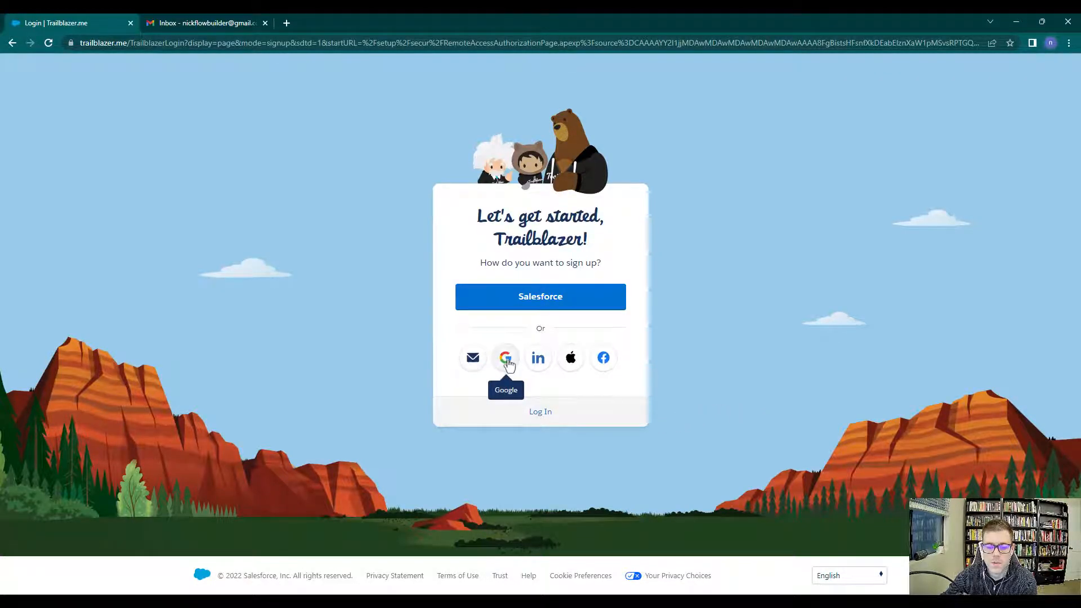
Sign up with Google using the existing Google account
{"action": "left_click", "coordinate": [506, 357]}
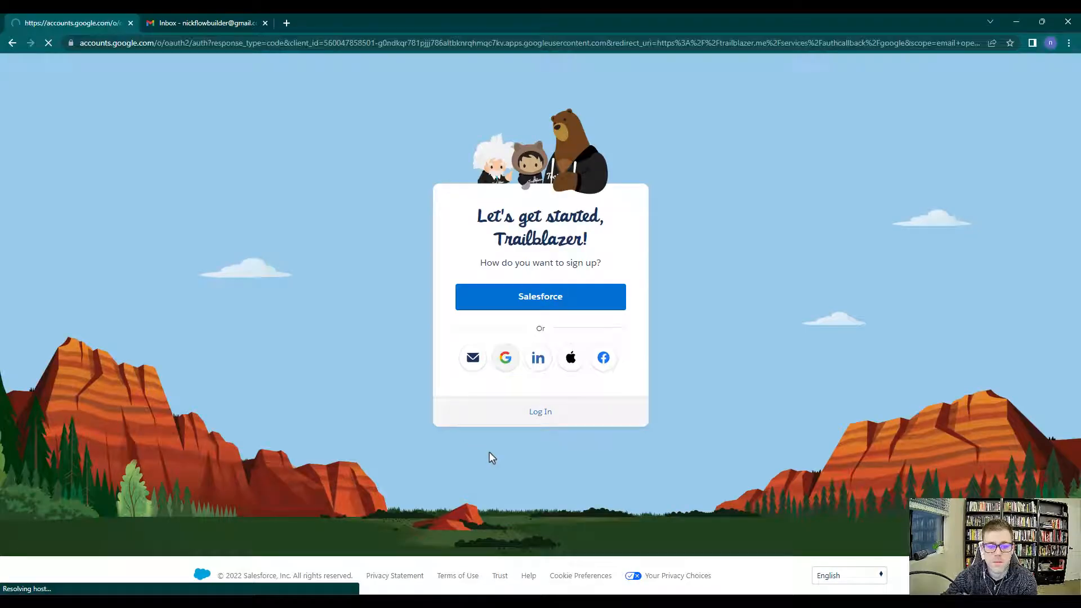
{"action": "left_click", "coordinate": [505, 358]}
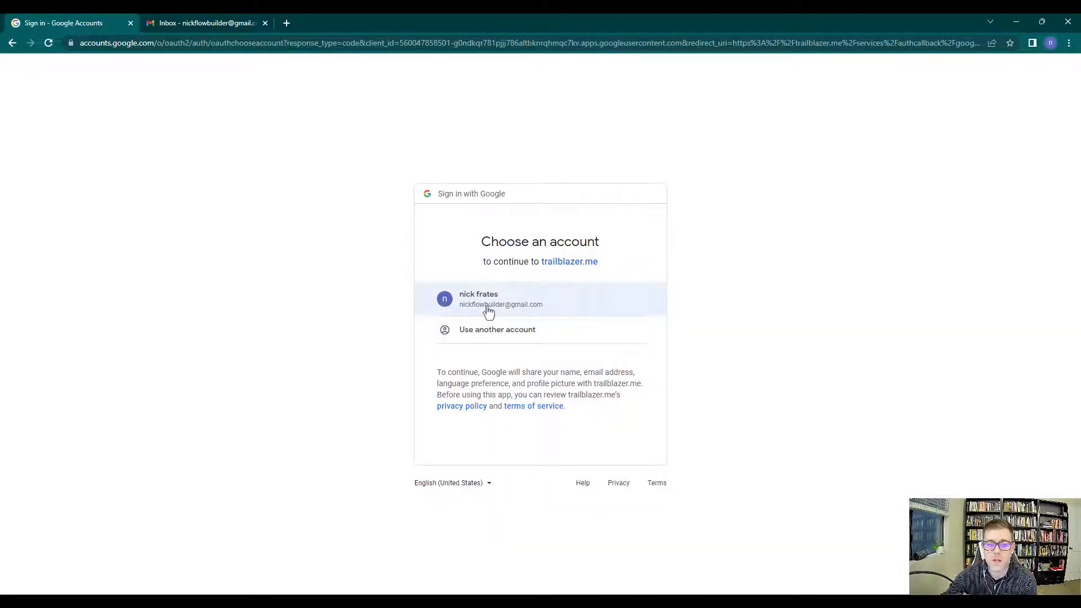
{"action": "left_click", "coordinate": [499, 300]}
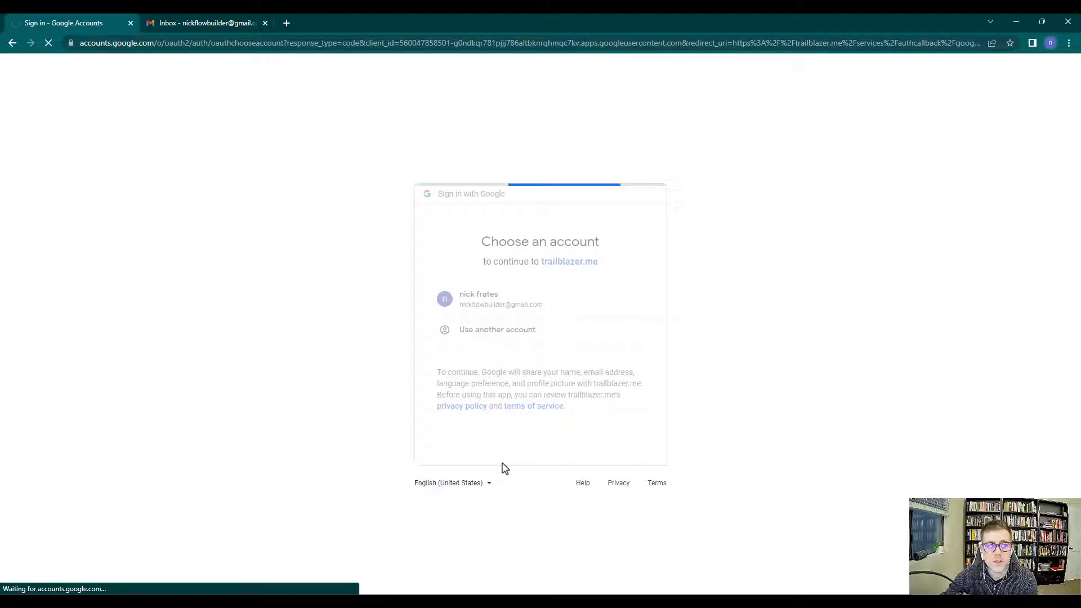
{"action": "left_click", "coordinate": [500, 299]}
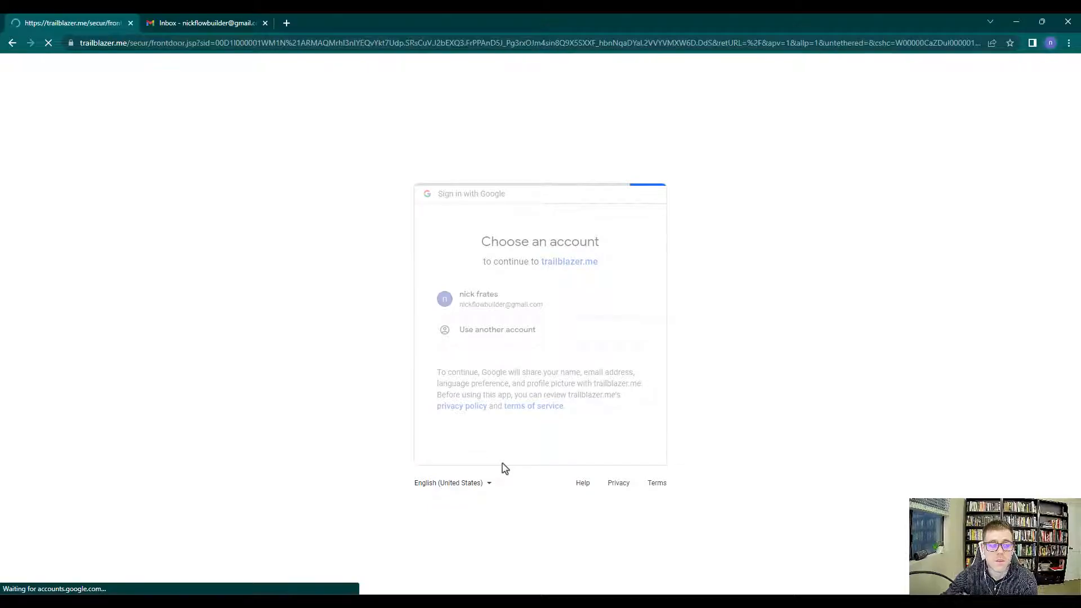
{"action": "left_click", "coordinate": [478, 300]}
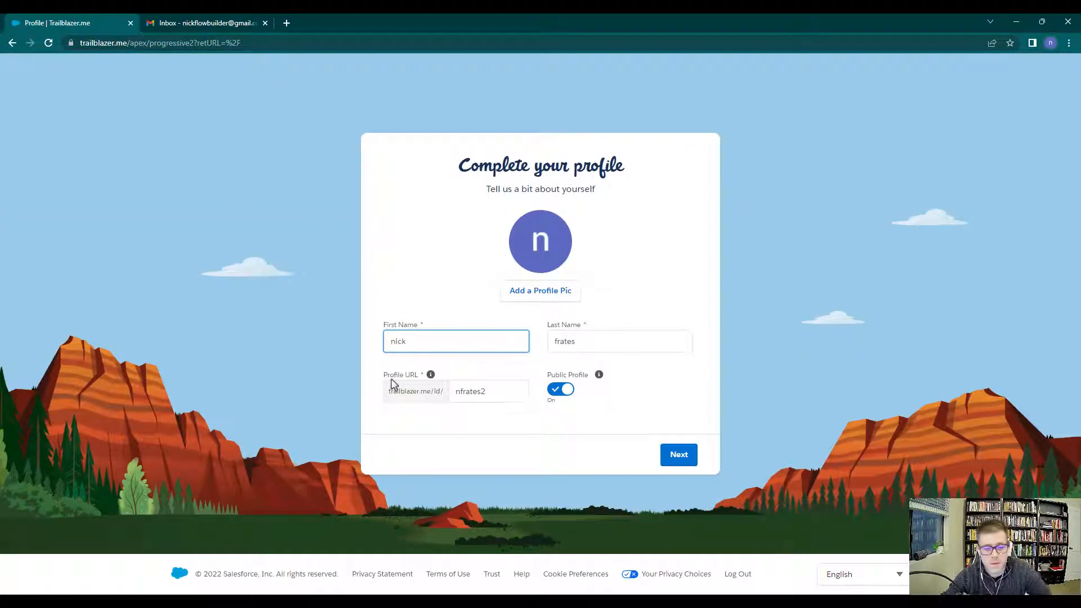
Capitalise the first name 'Nick' and the last name, make the profile private, and continue
{"action": "type", "text": "Nick"}
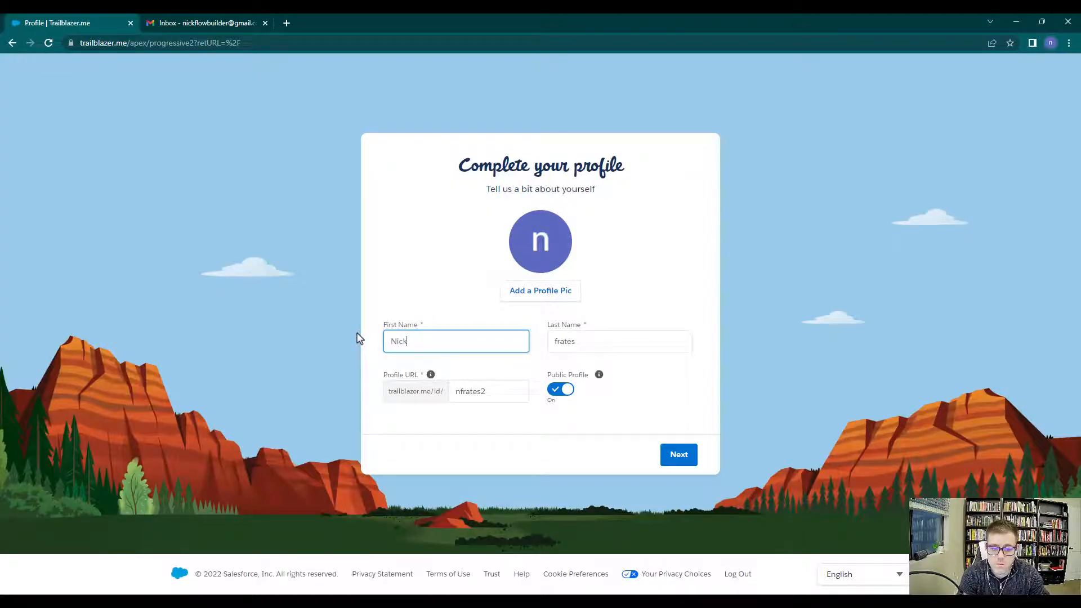
{"action": "left_click", "coordinate": [620, 341]}
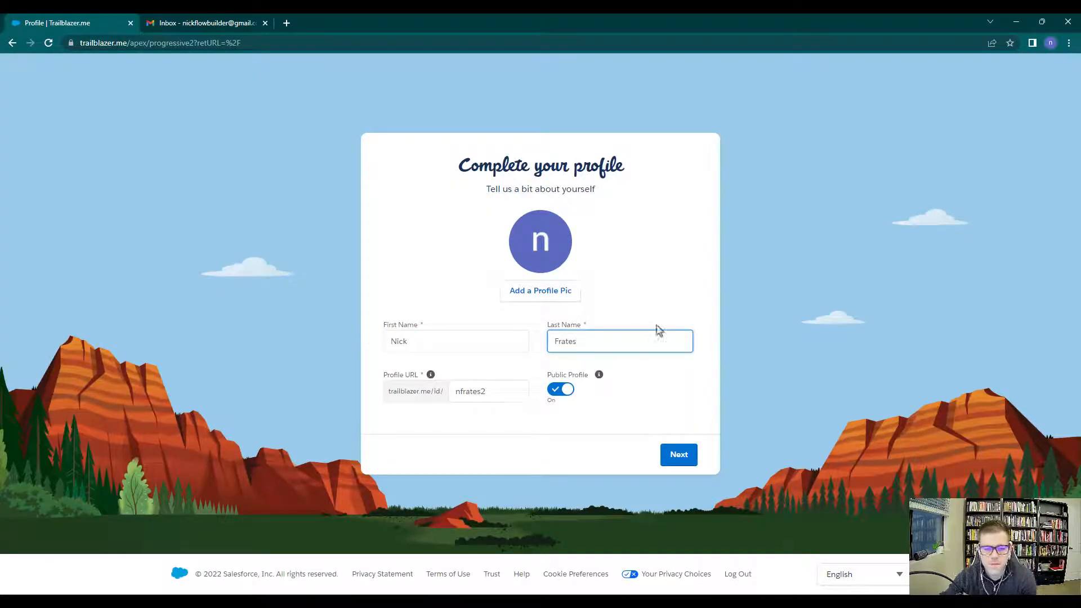
{"action": "left_click", "coordinate": [560, 389]}
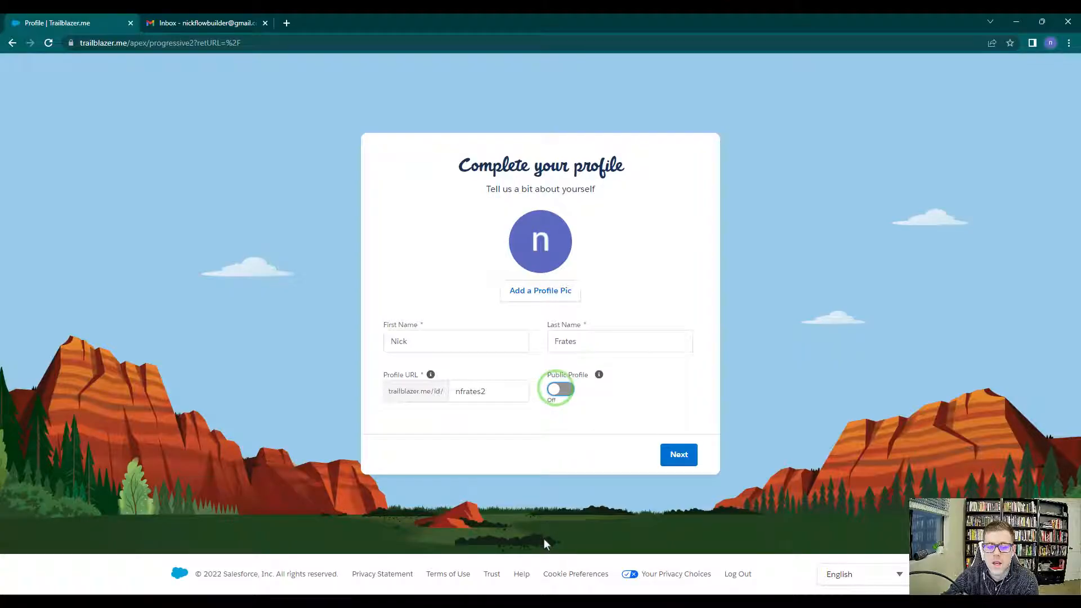
{"action": "left_click", "coordinate": [679, 454]}
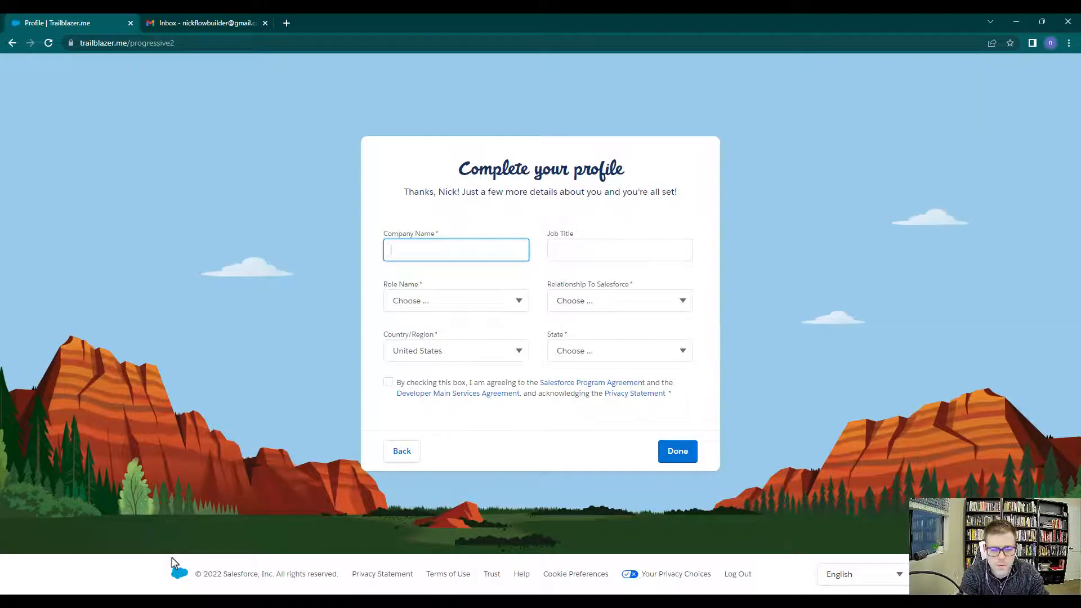
Set company Universal Containers, role Administrator, relationship Customer, accept the agreements, and submit
{"action": "type", "text": "Universal Containers"}
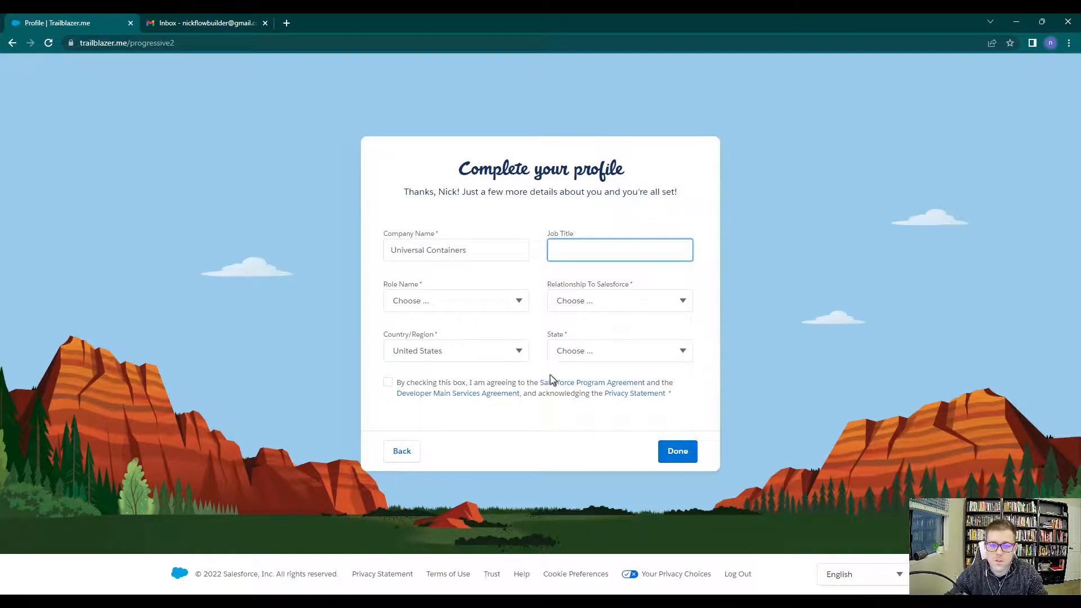
{"action": "left_click", "coordinate": [456, 300]}
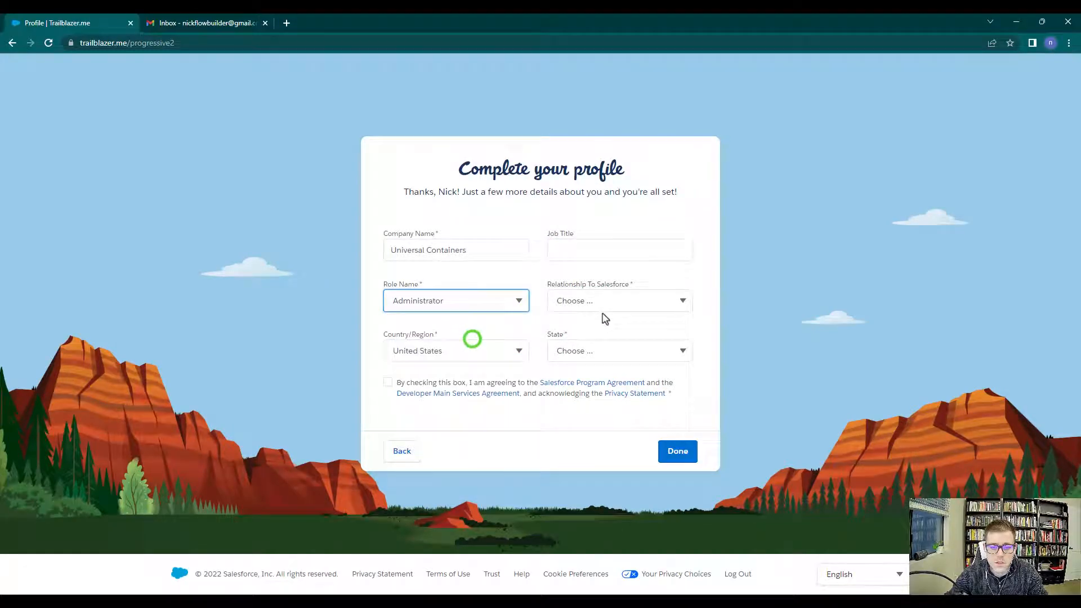
{"action": "left_click", "coordinate": [620, 301]}
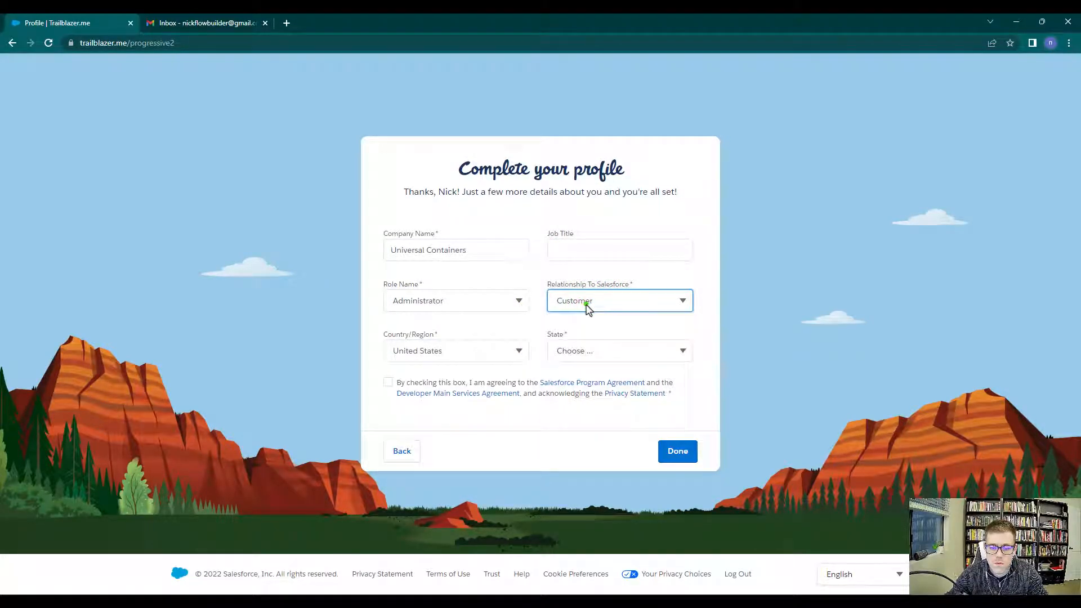
{"action": "left_click", "coordinate": [620, 350]}
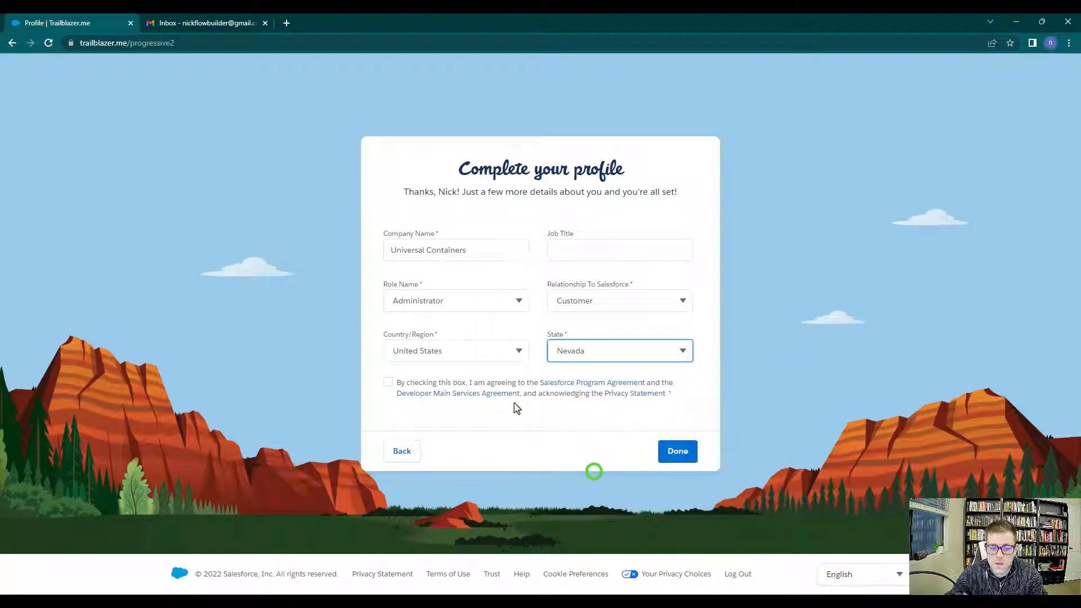
{"action": "left_click", "coordinate": [388, 382]}
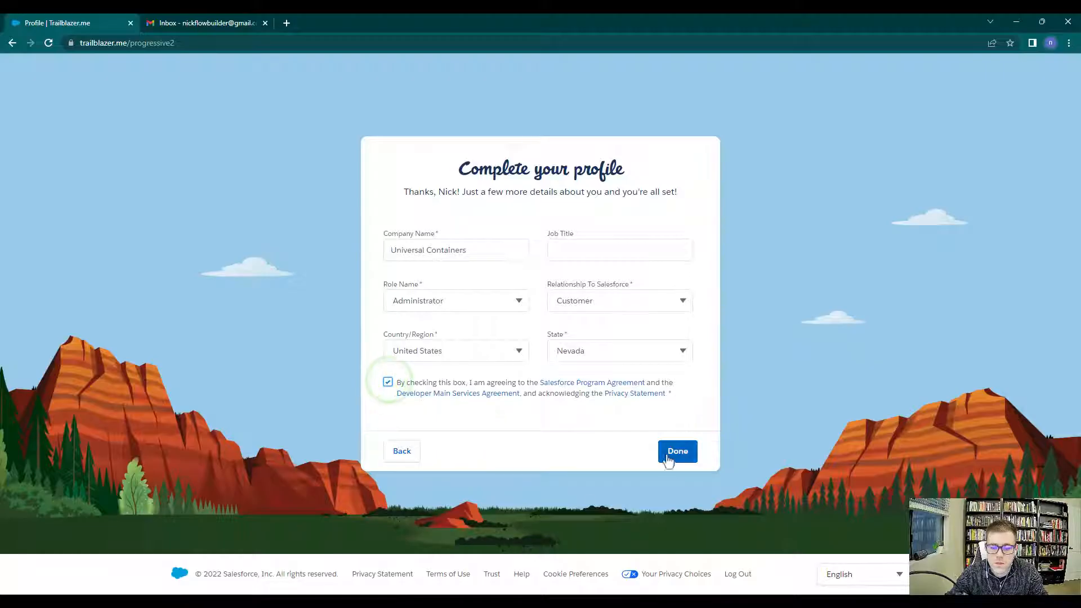
{"action": "left_click", "coordinate": [677, 451]}
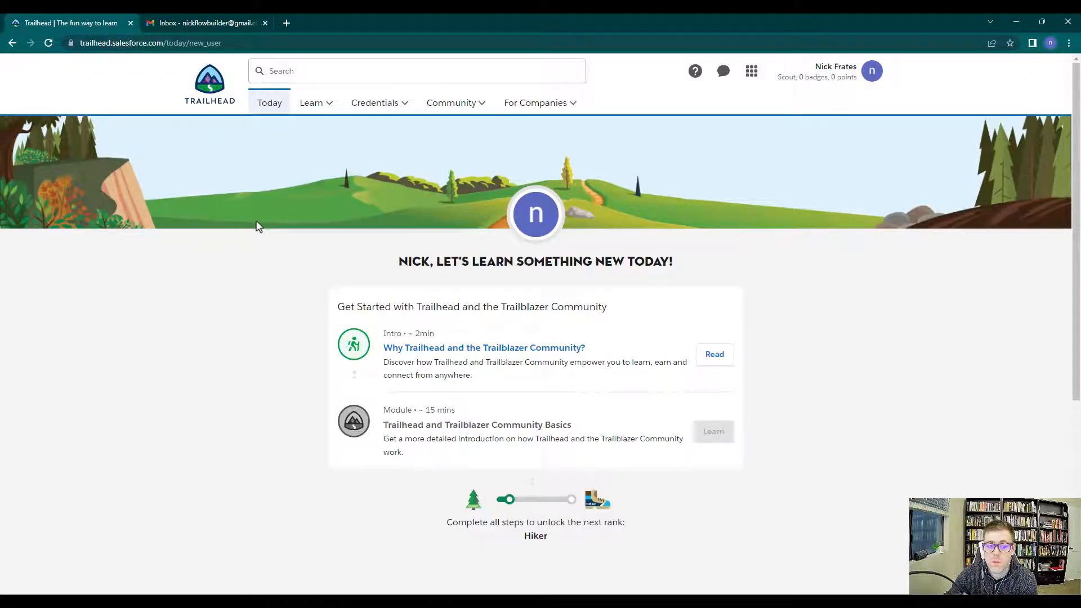
{"action": "mouse_move", "coordinate": [549, 322]}
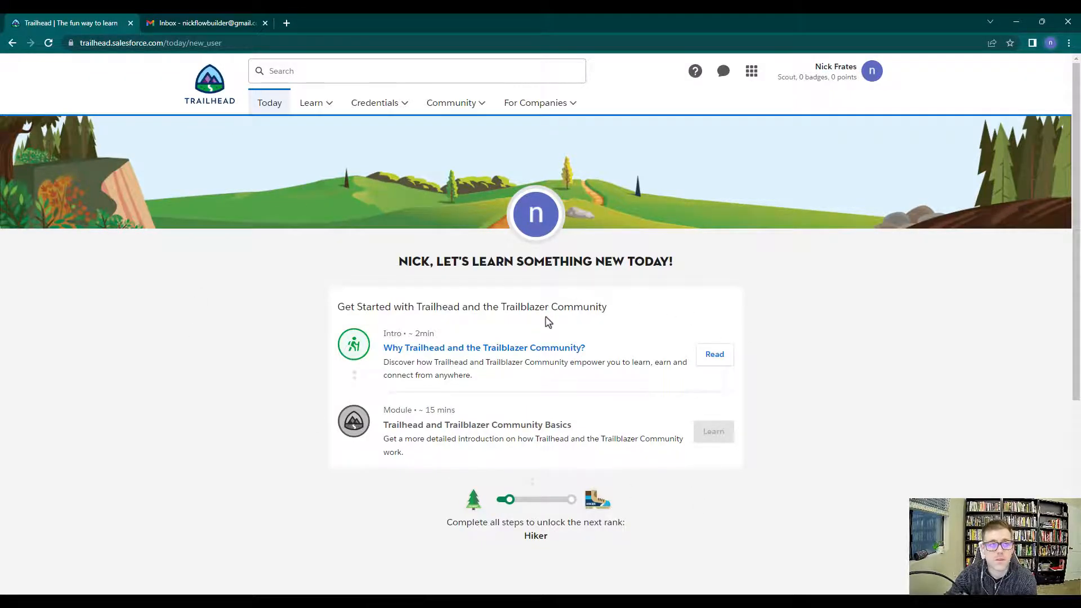
{"action": "mouse_move", "coordinate": [674, 386]}
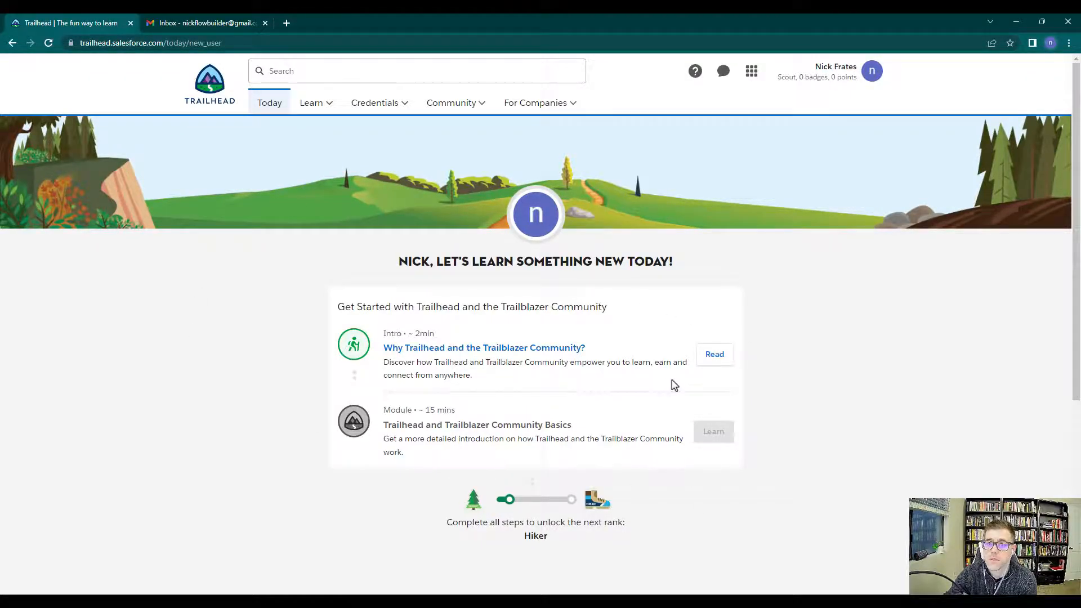
{"action": "mouse_move", "coordinate": [761, 242]}
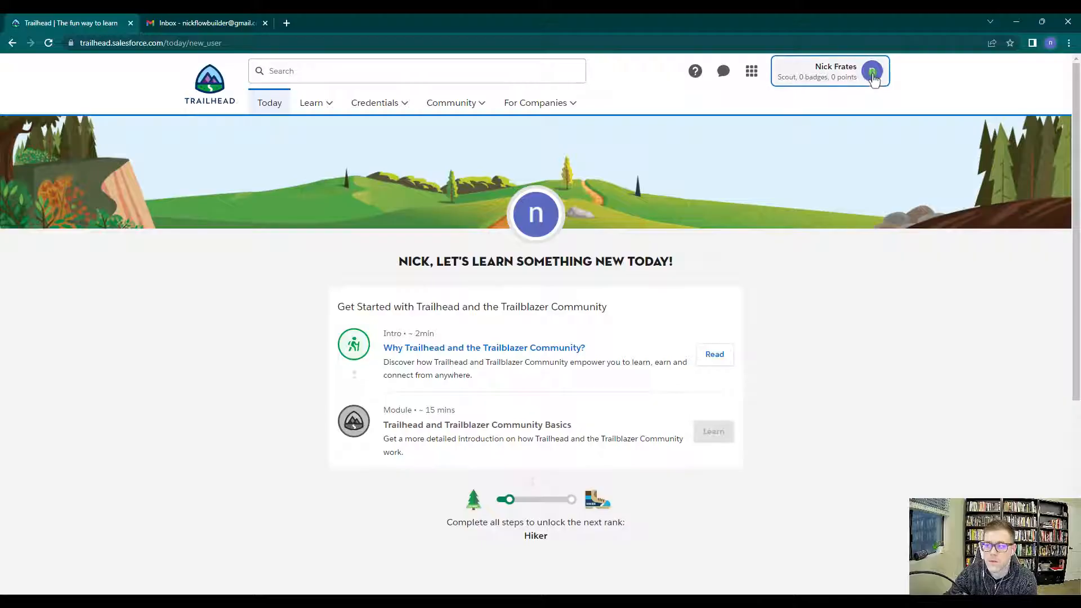
Go to Hands-On Orgs through the profile avatar menu
{"action": "left_click", "coordinate": [872, 71]}
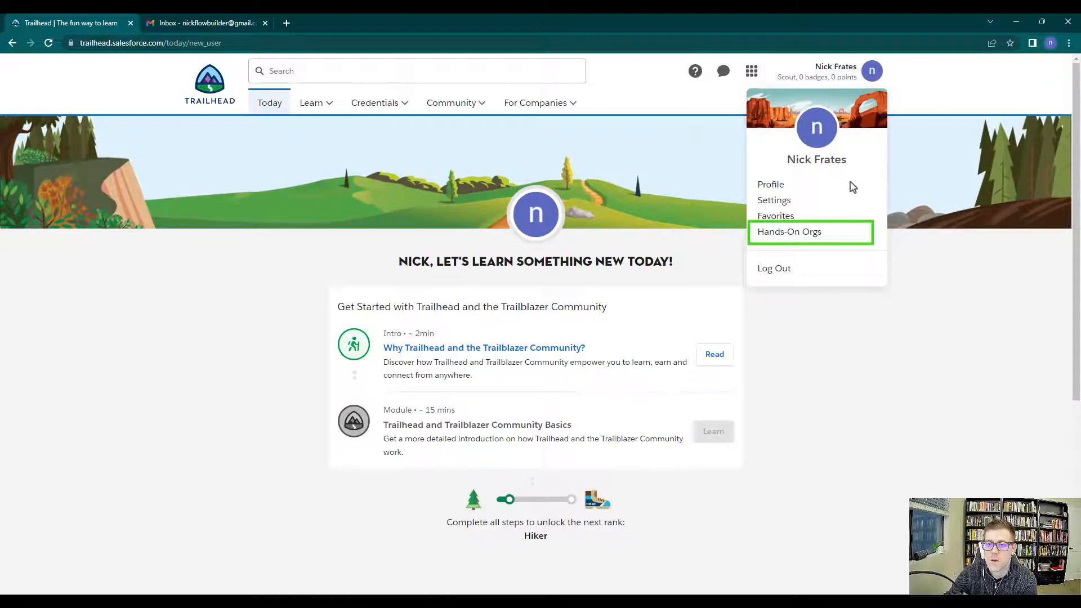
{"action": "mouse_move", "coordinate": [815, 240]}
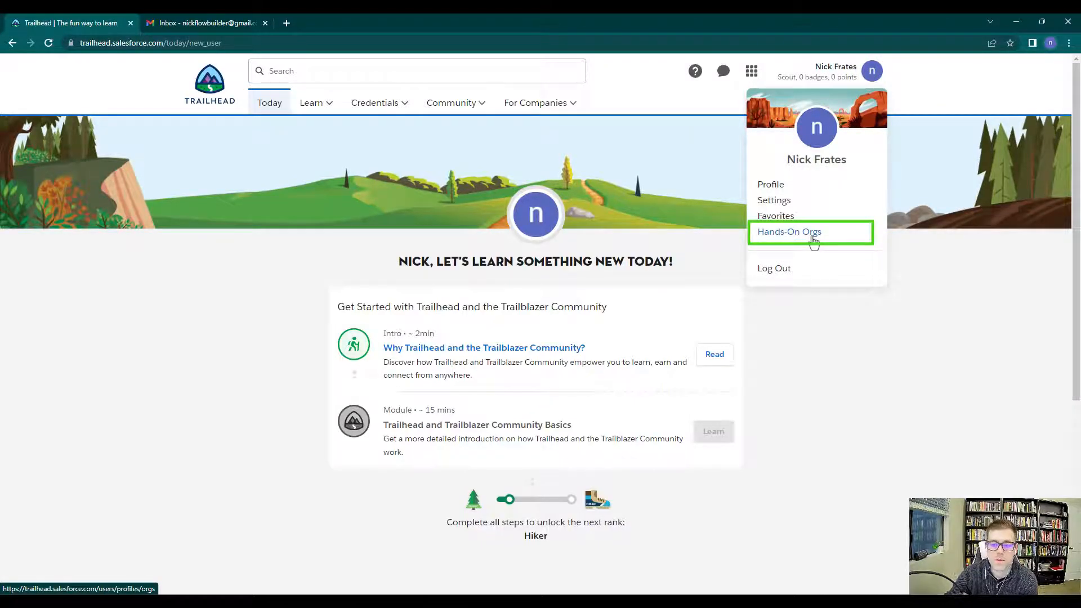
{"action": "left_click", "coordinate": [789, 232]}
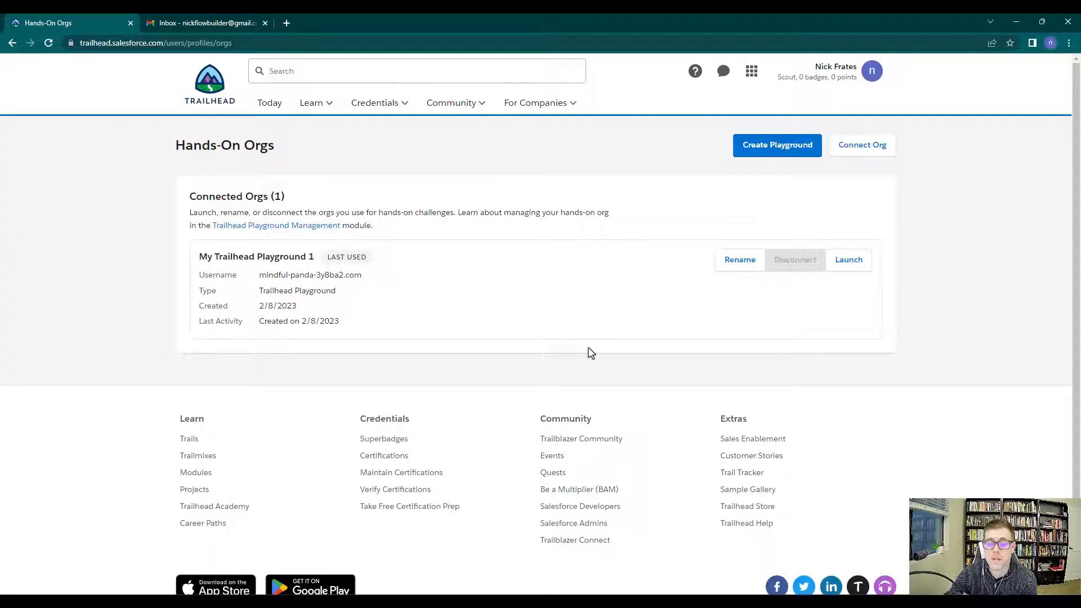
{"action": "mouse_move", "coordinate": [623, 350]}
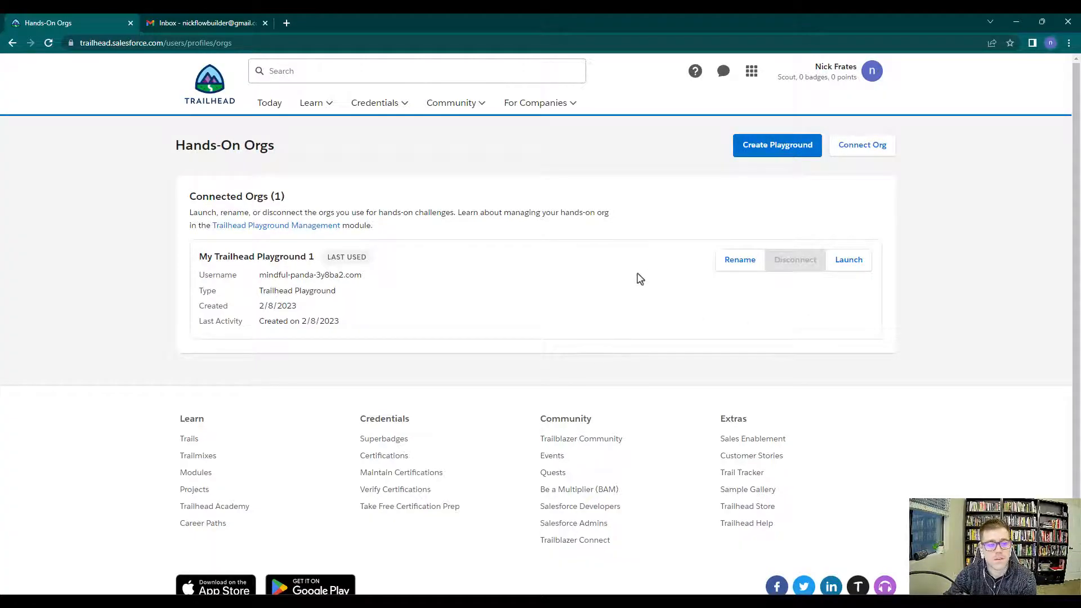
{"action": "mouse_move", "coordinate": [804, 203]}
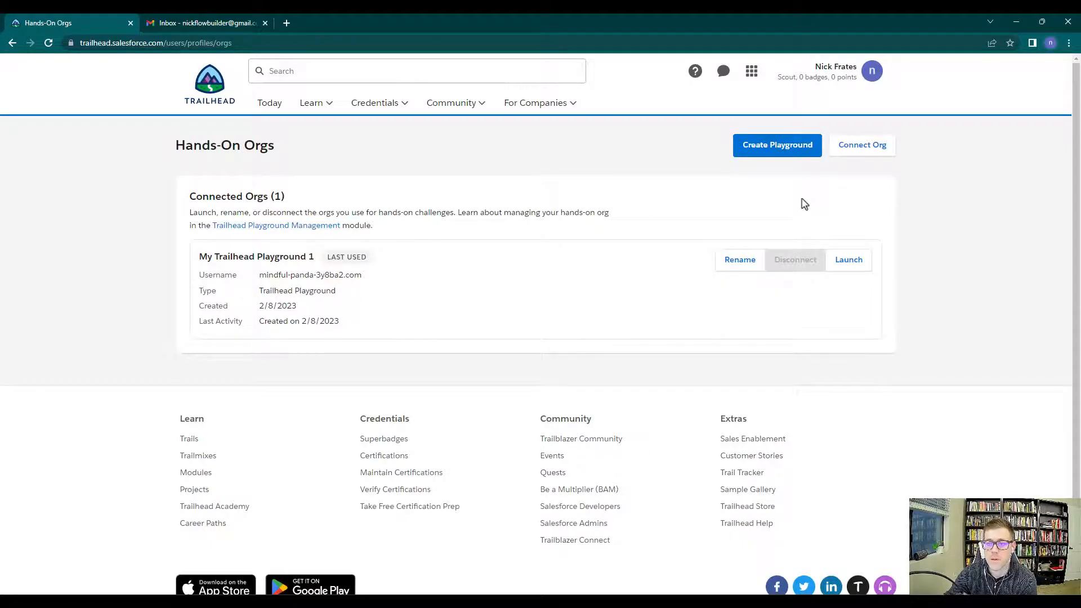
Create a new playground named 'Flow Builder 2023'
{"action": "left_click", "coordinate": [777, 146]}
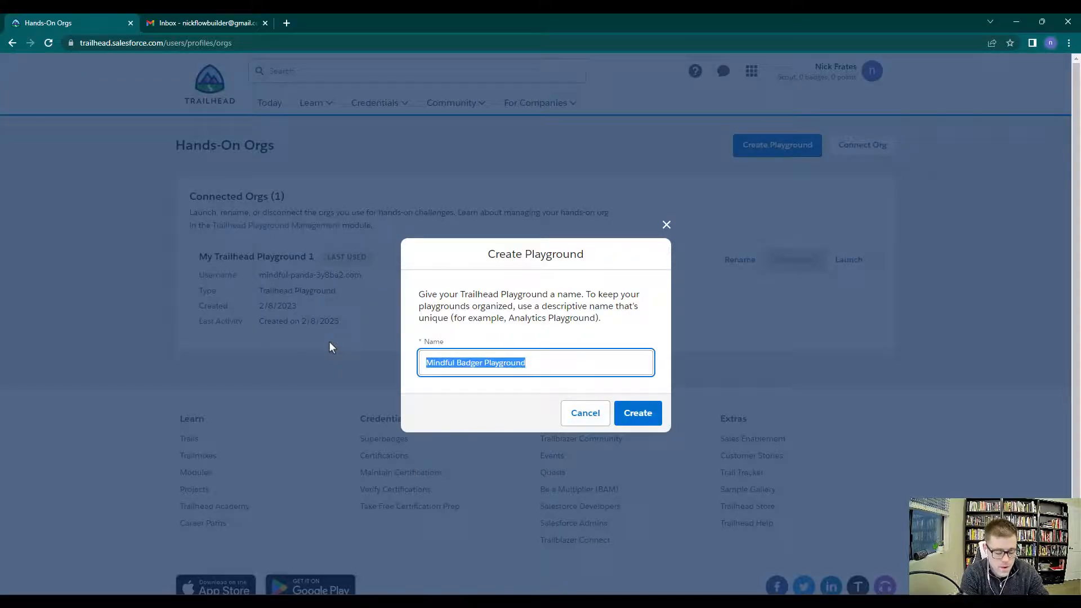
{"action": "type", "text": "Flow Builder"}
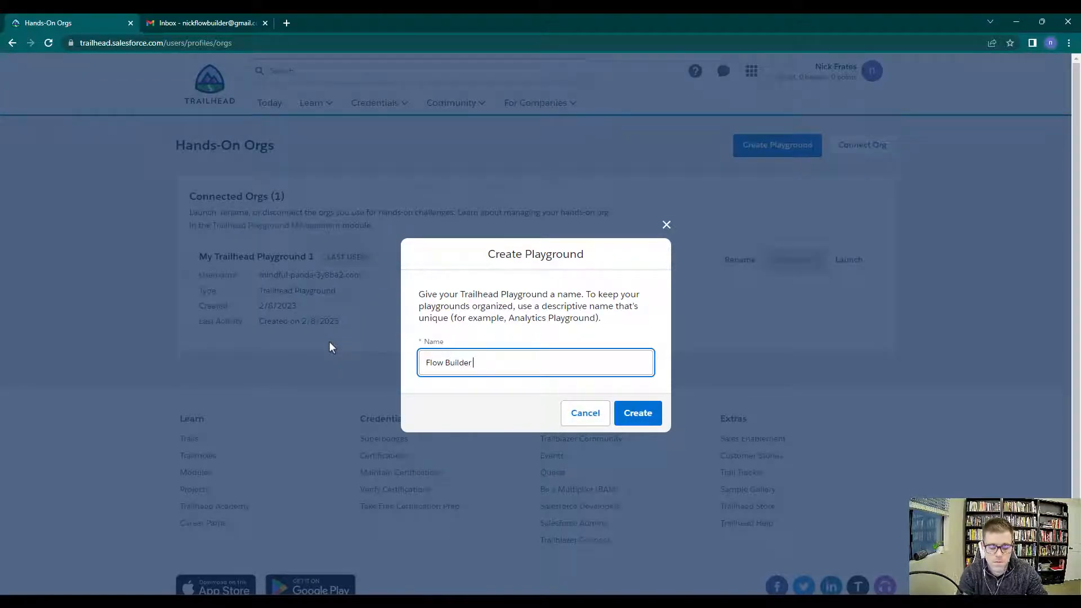
{"action": "left_click", "coordinate": [638, 413]}
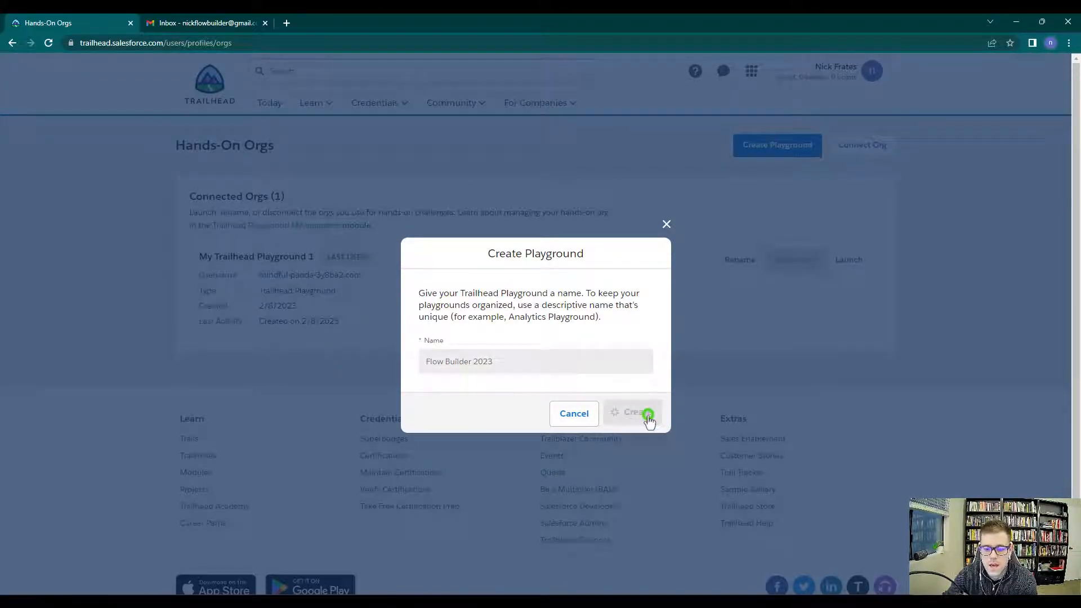
{"action": "left_click", "coordinate": [638, 413]}
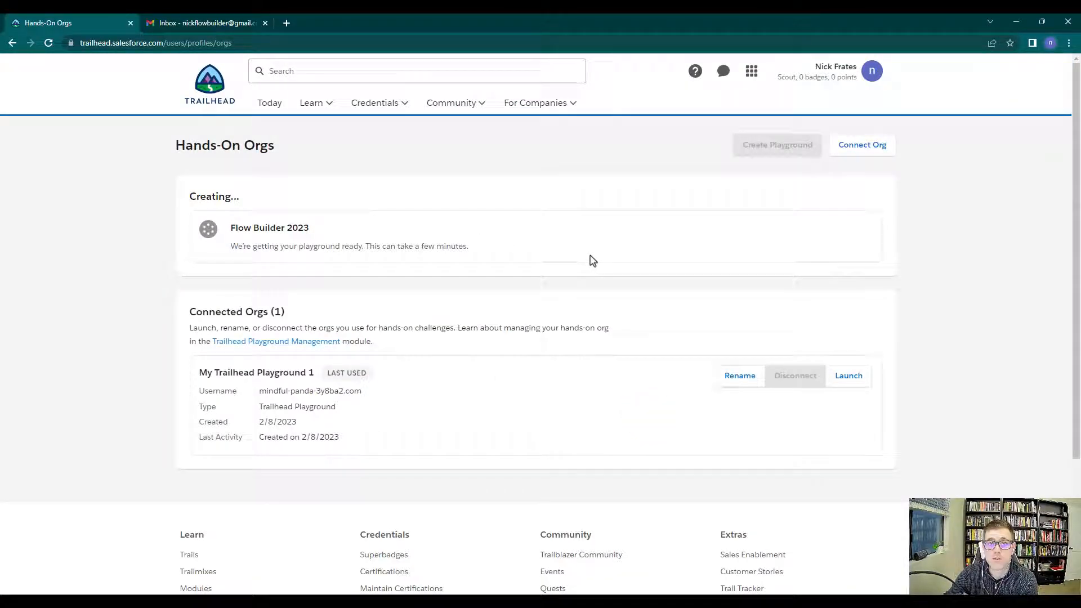
{"action": "mouse_move", "coordinate": [344, 262]}
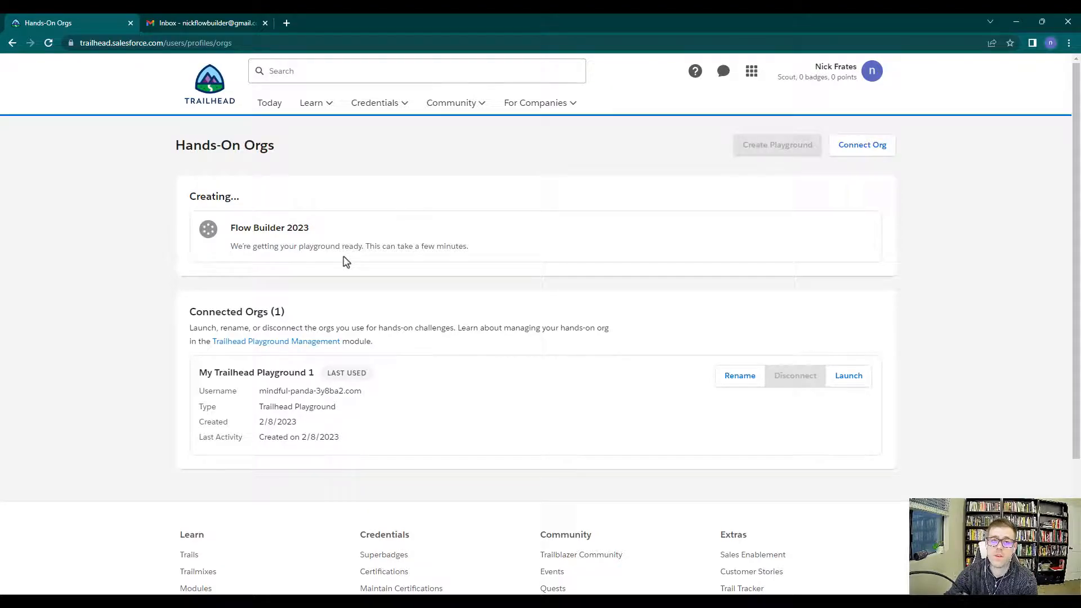
{"action": "mouse_move", "coordinate": [373, 273]}
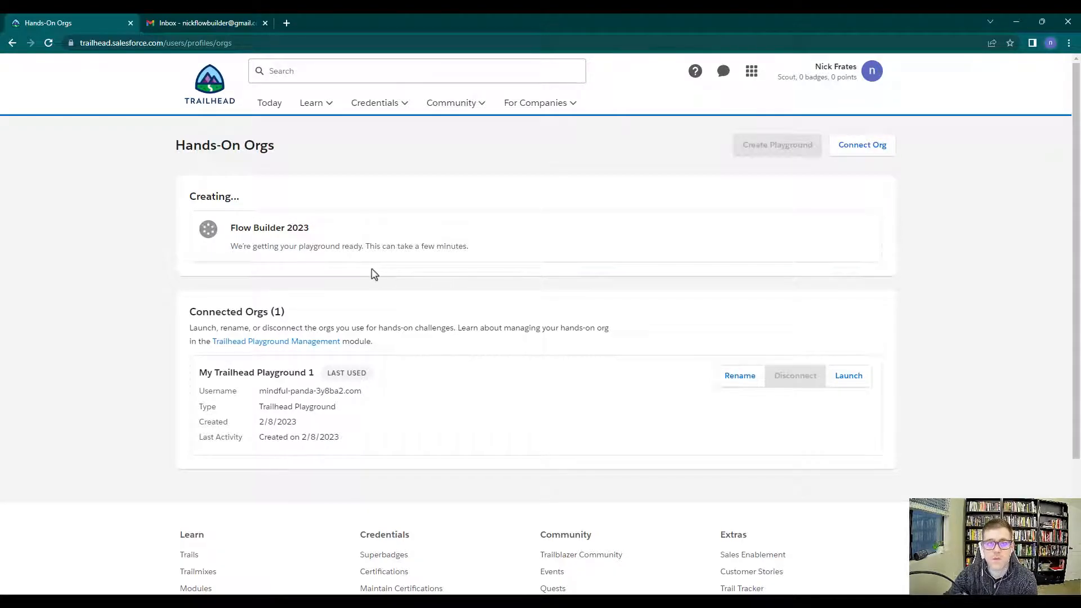
{"action": "mouse_move", "coordinate": [446, 360]}
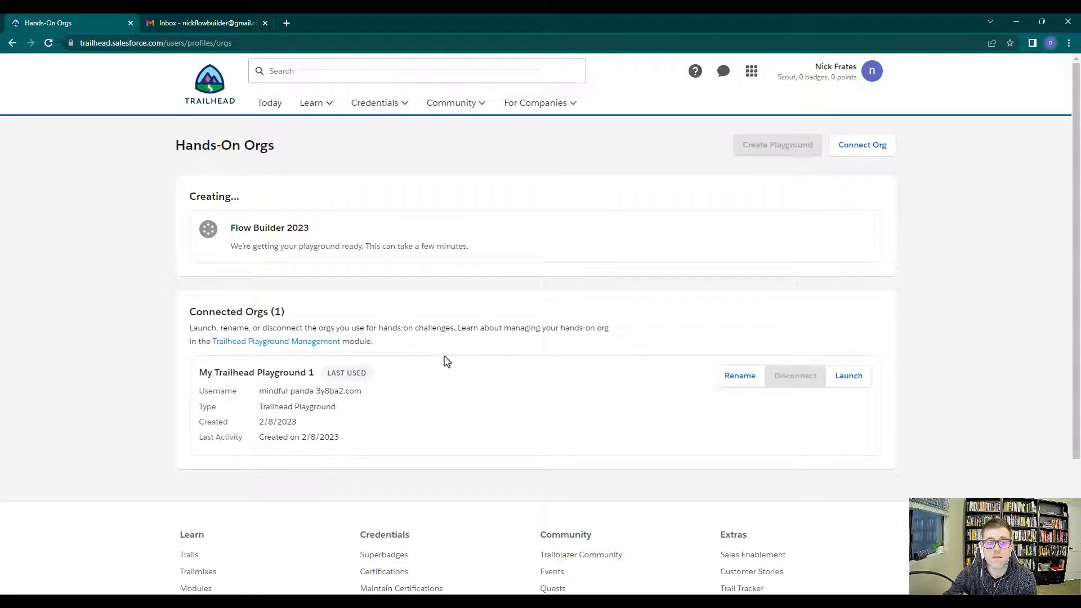
{"action": "mouse_move", "coordinate": [669, 419]}
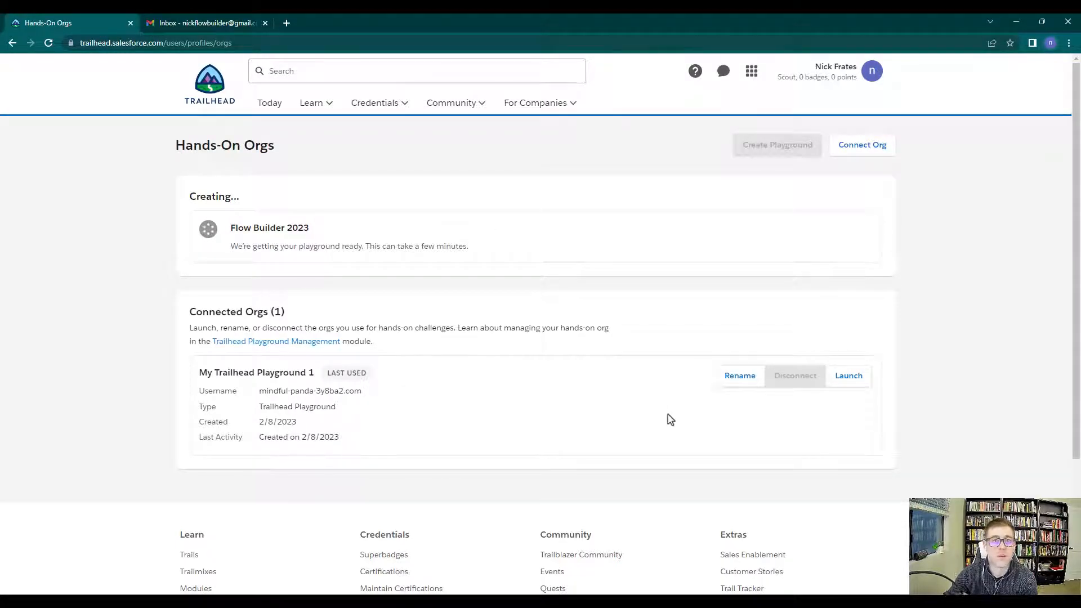